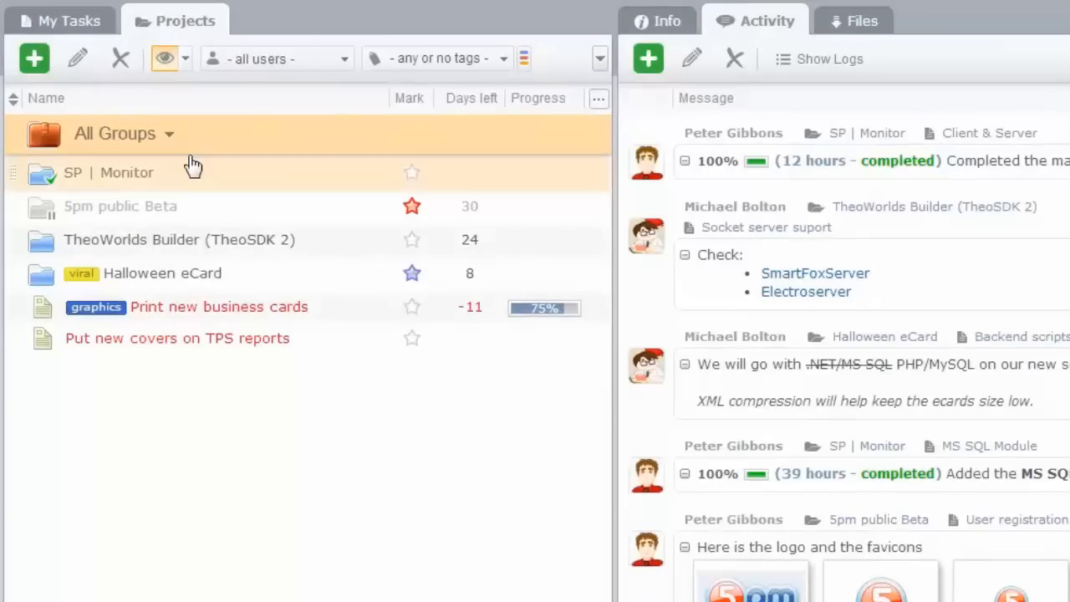
# Expand the TheoWorlds Builder project and scroll through its tasks and activity feed.
pyautogui.click(44, 172)
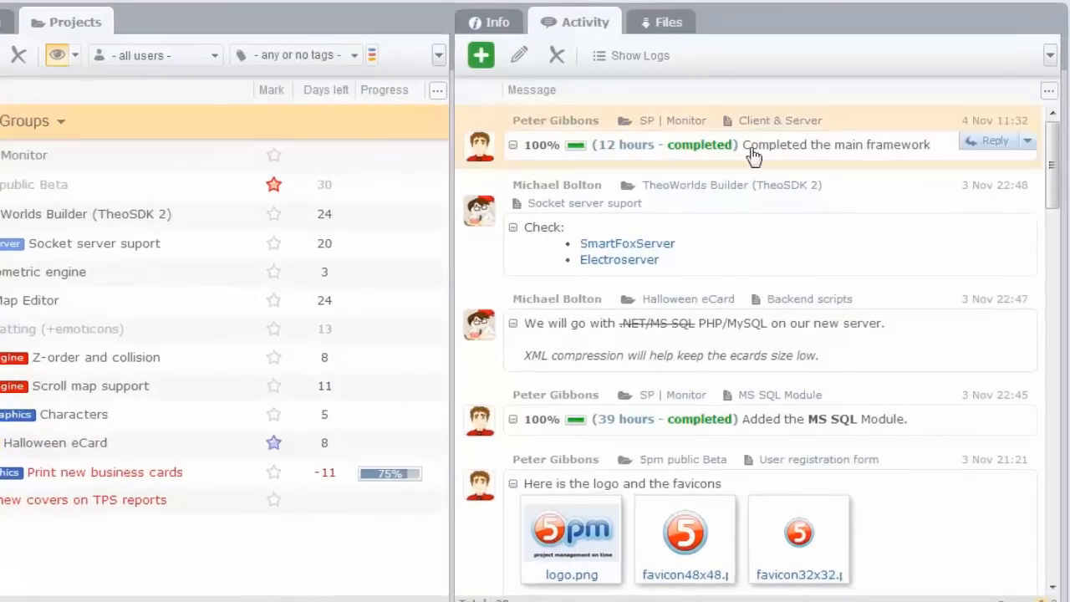
pyautogui.scroll(-3)
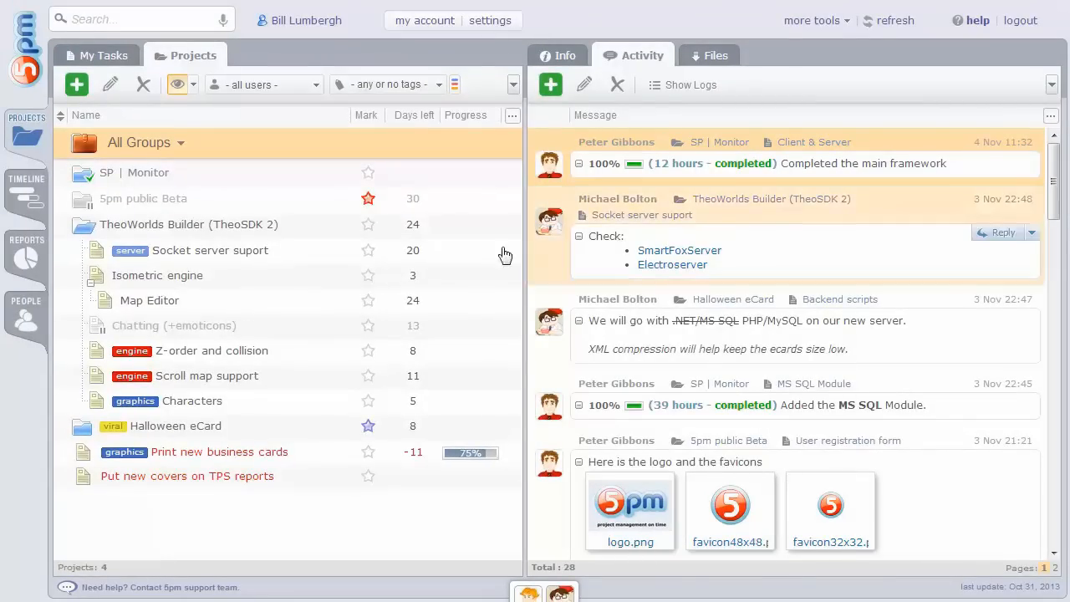
# Filter activity to the Map Editor task, then switch back to All Groups.
pyautogui.click(149, 300)
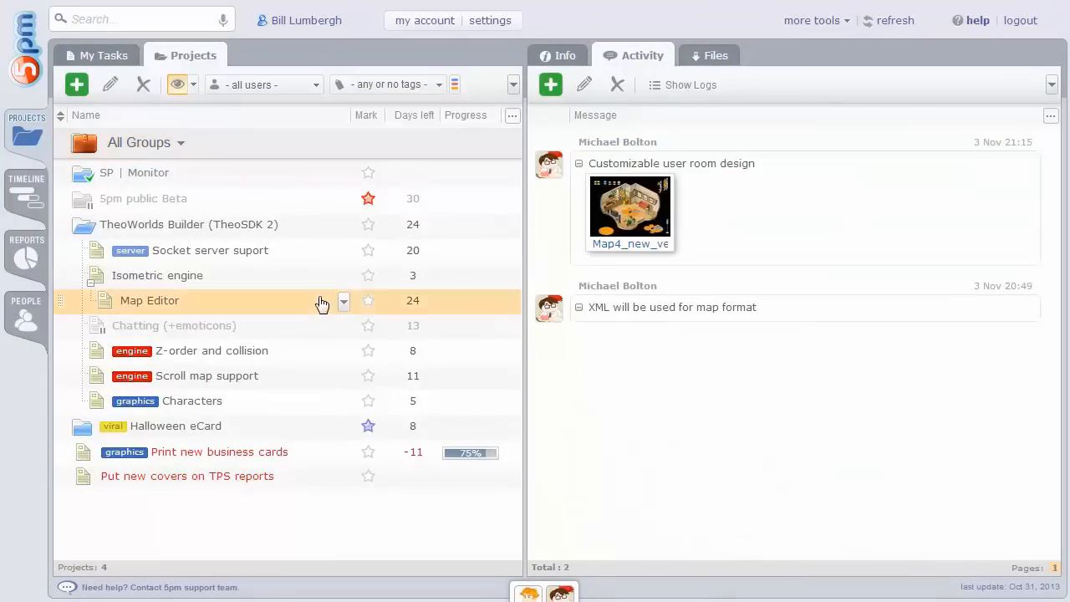
pyautogui.click(188, 224)
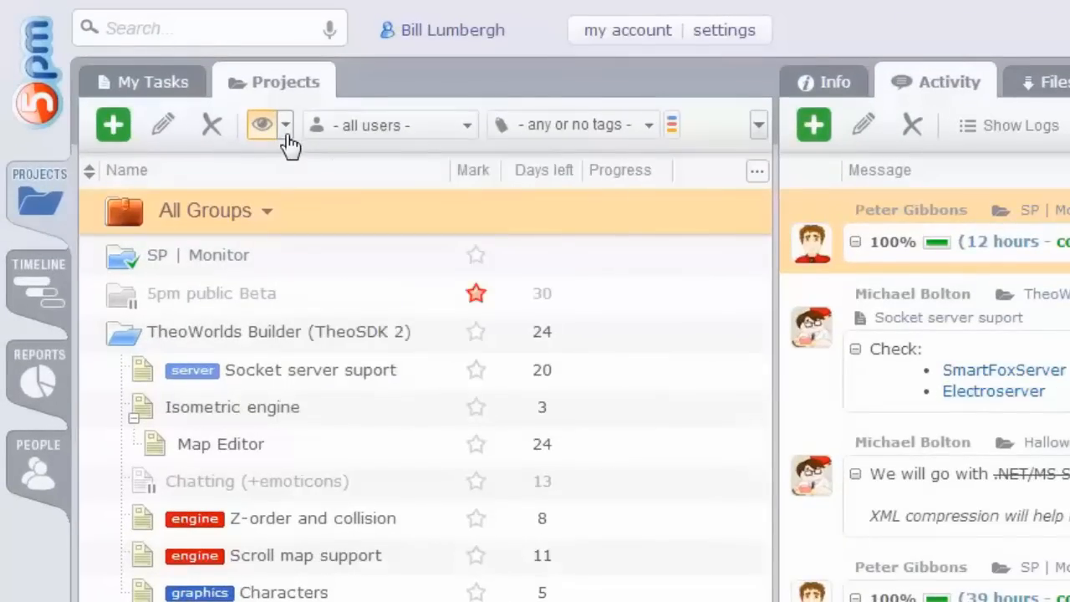
pyautogui.click(389, 125)
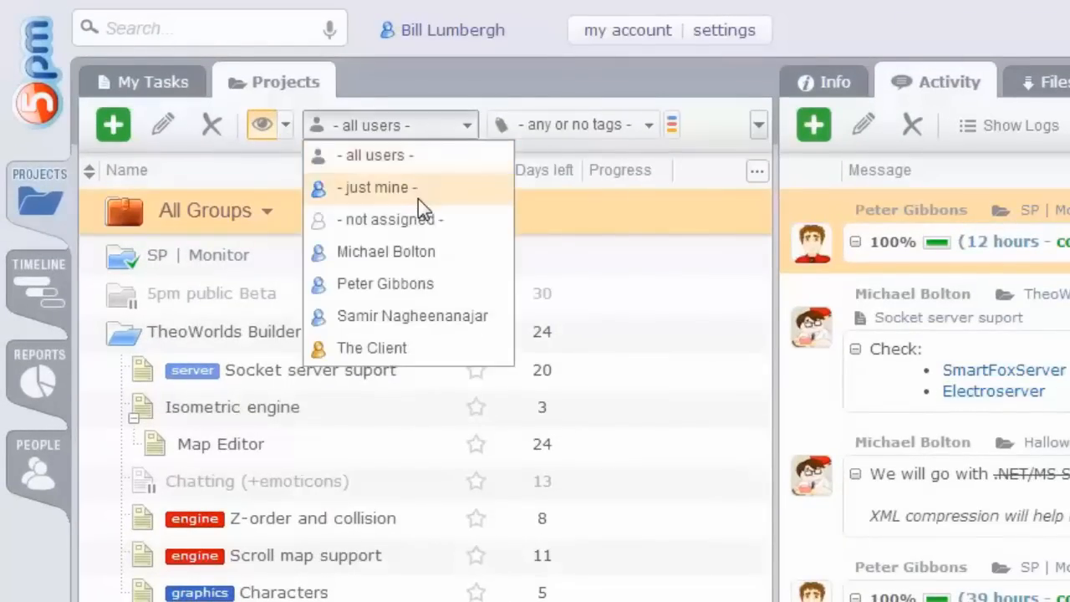
pyautogui.click(572, 124)
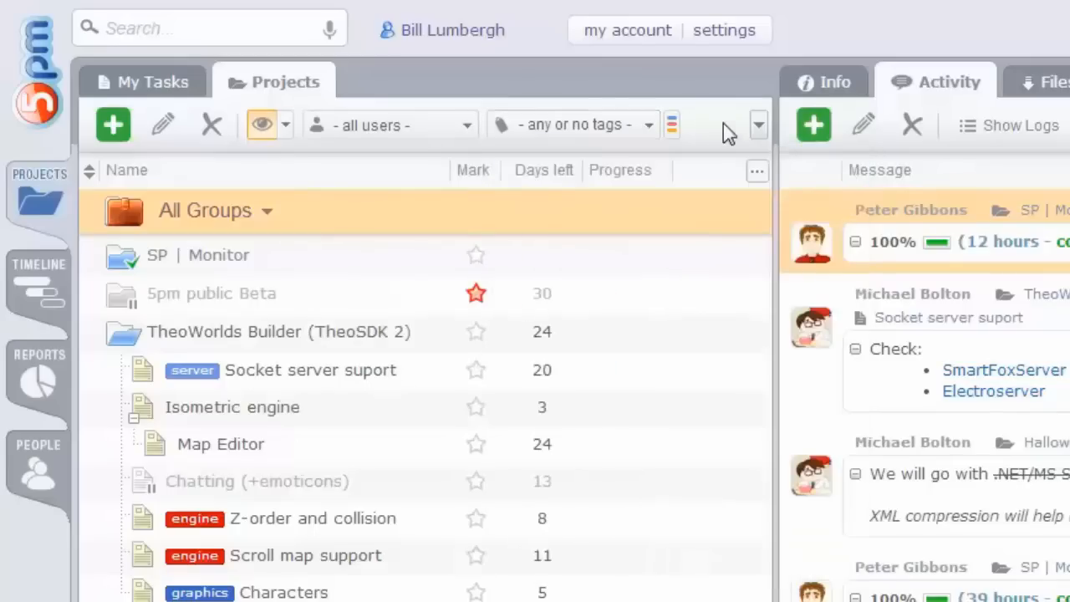
pyautogui.click(756, 170)
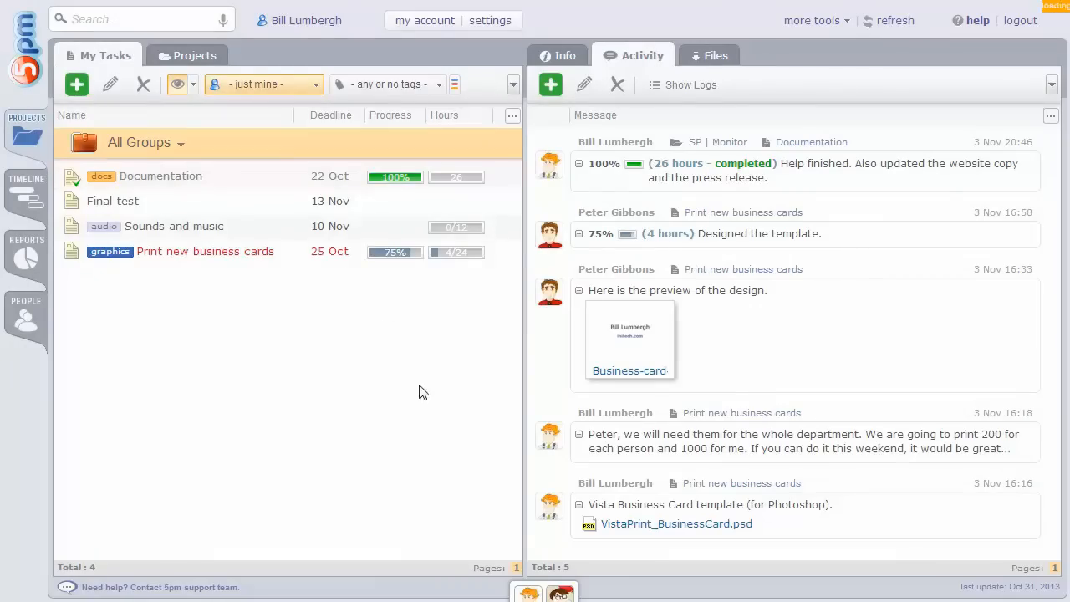
# Message a teammate from the bottom bar with "hi there!" and close the chat.
pyautogui.click(535, 589)
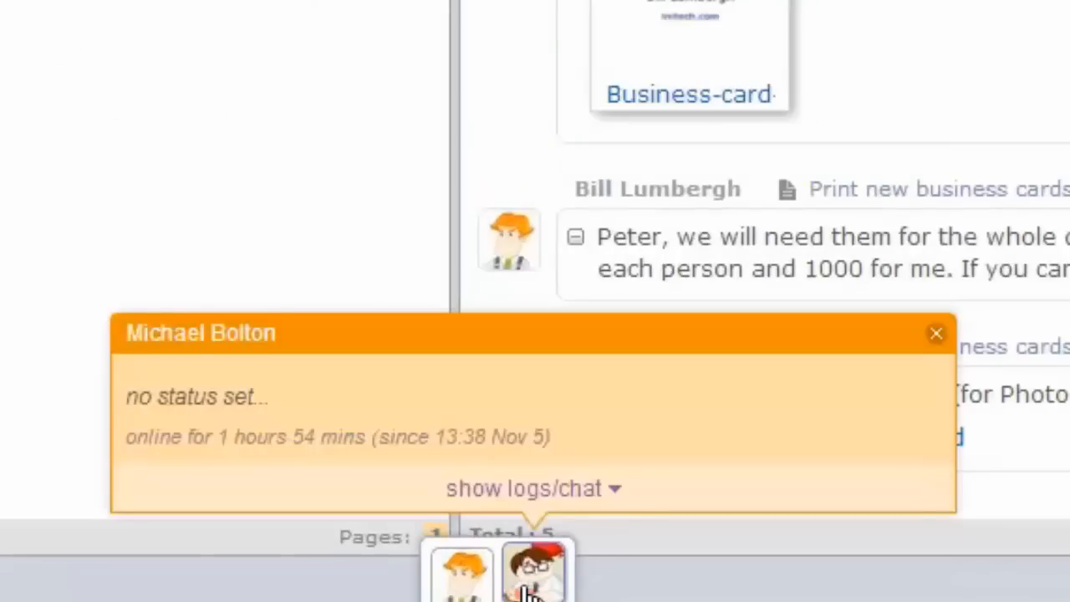
pyautogui.click(533, 488)
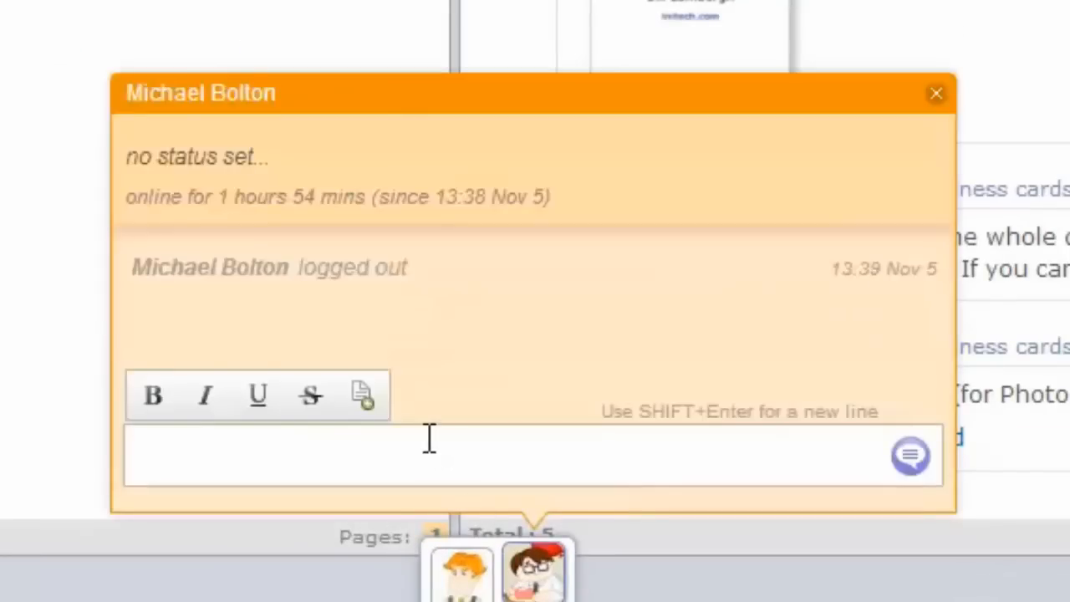
pyautogui.write('hi there!')
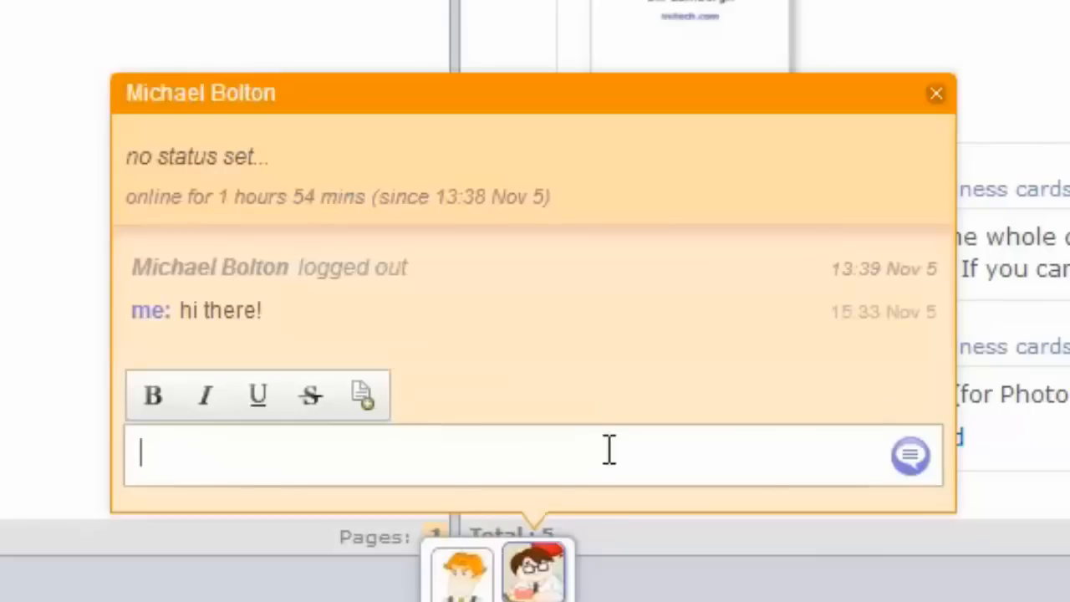
pyautogui.click(935, 92)
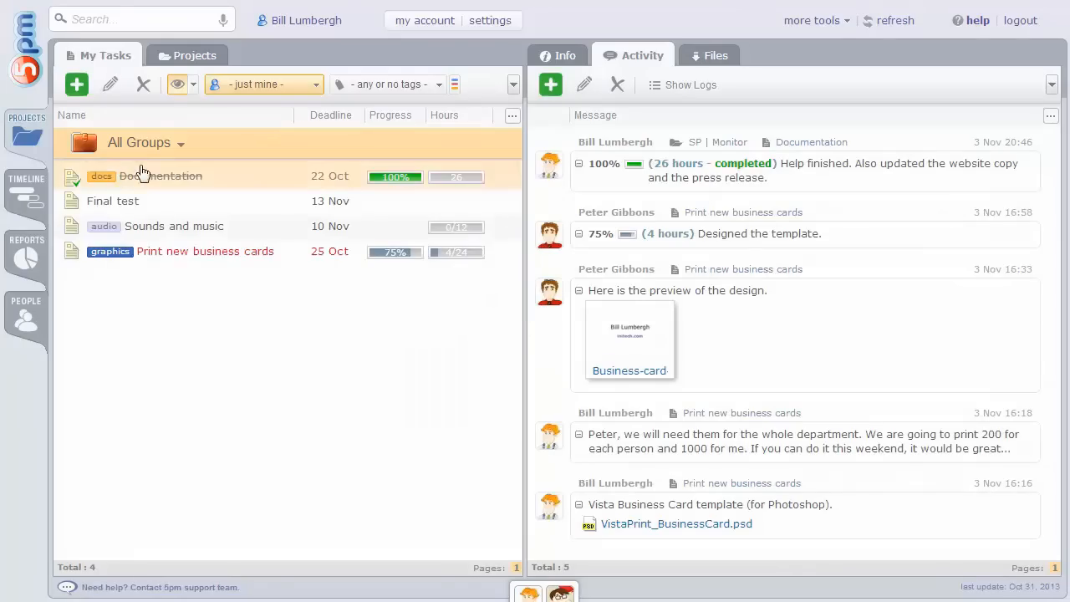
# On the timeline, drag the Backend scripts bar and end handle to later dates.
pyautogui.click(26, 192)
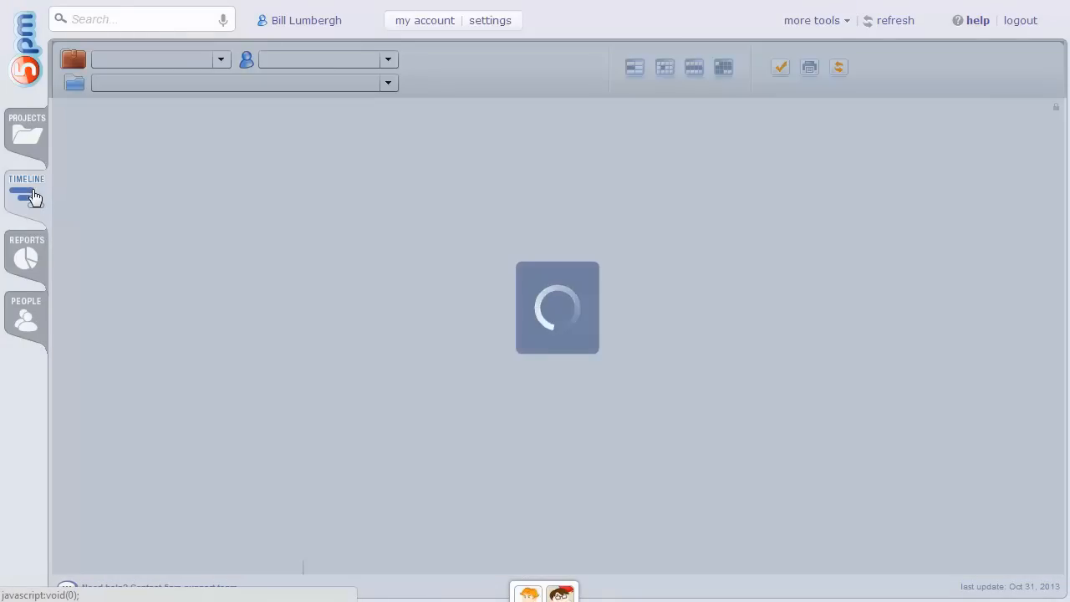
pyautogui.click(25, 190)
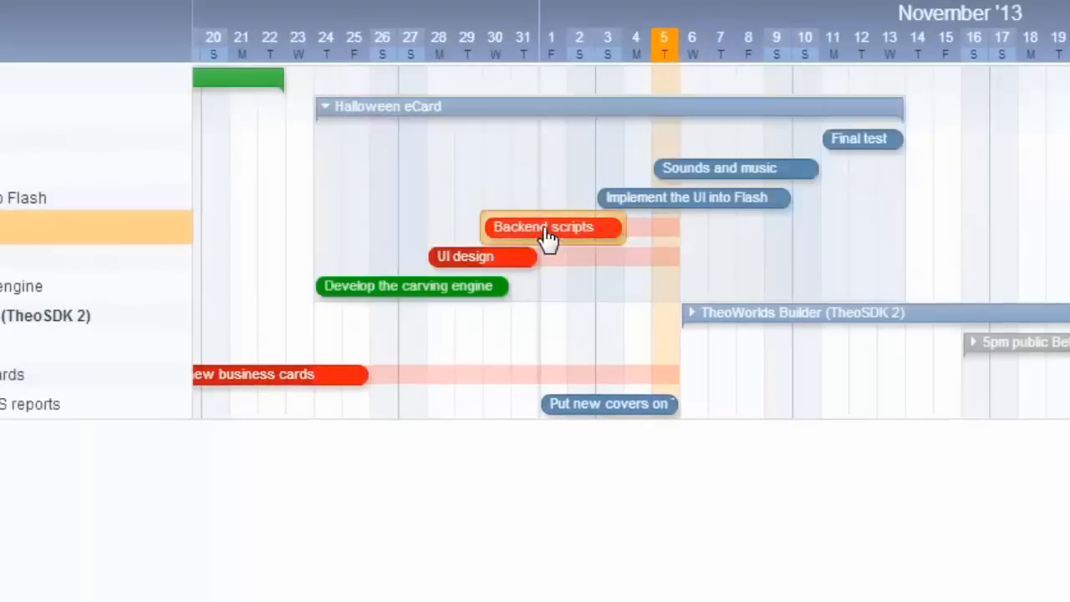
pyautogui.moveTo(623, 226); pyautogui.dragTo(740, 243)
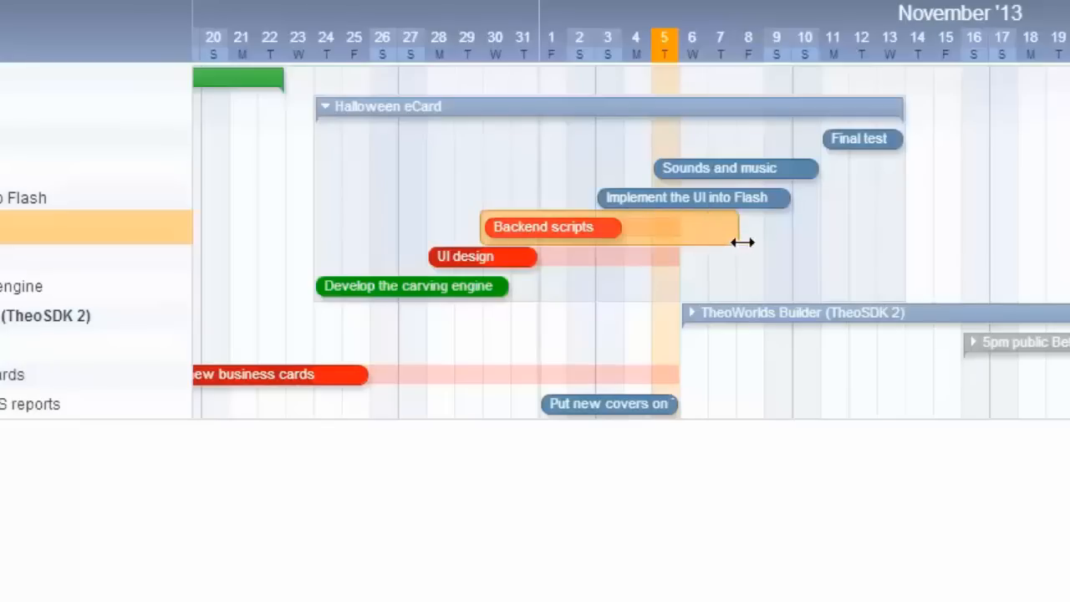
pyautogui.moveTo(738, 242); pyautogui.dragTo(900, 243)
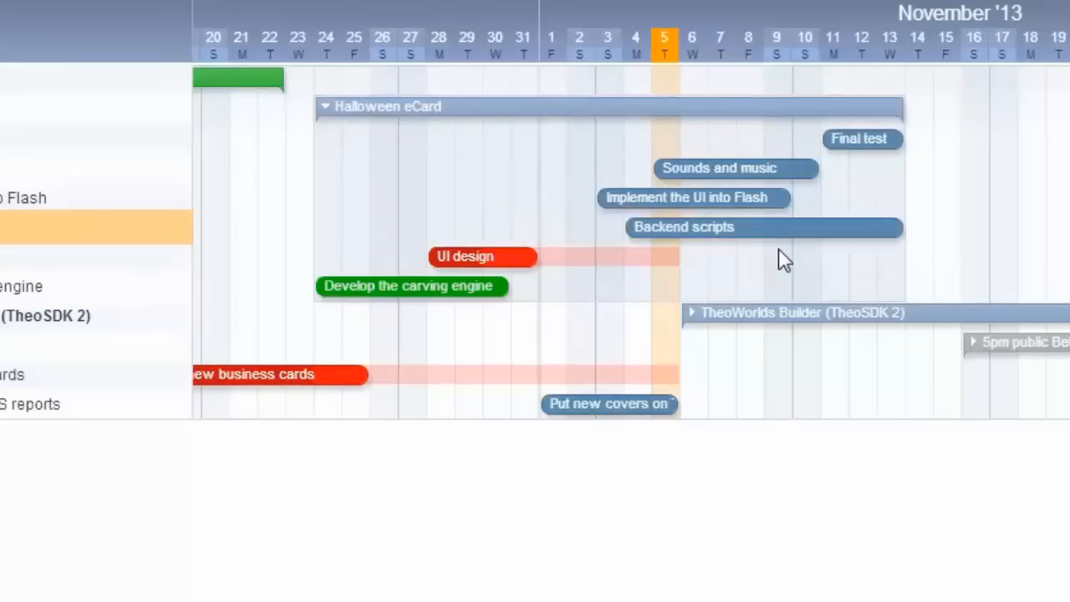
pyautogui.moveTo(764, 227); pyautogui.dragTo(568, 221)
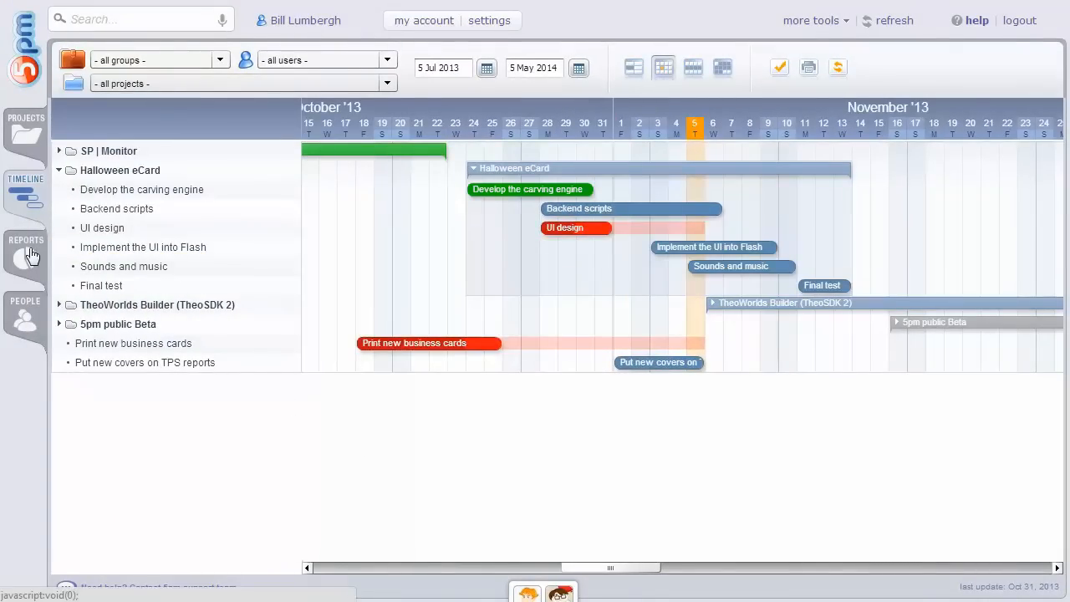
# Open Reports and view the General, Current Workload and Daily Workload reports.
pyautogui.click(26, 251)
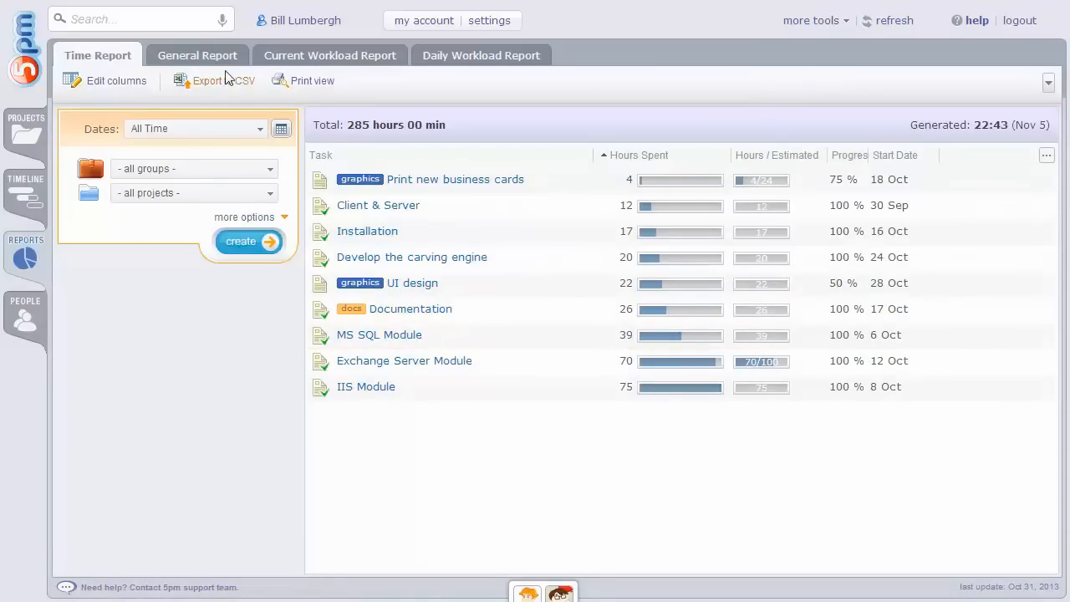
pyautogui.click(196, 55)
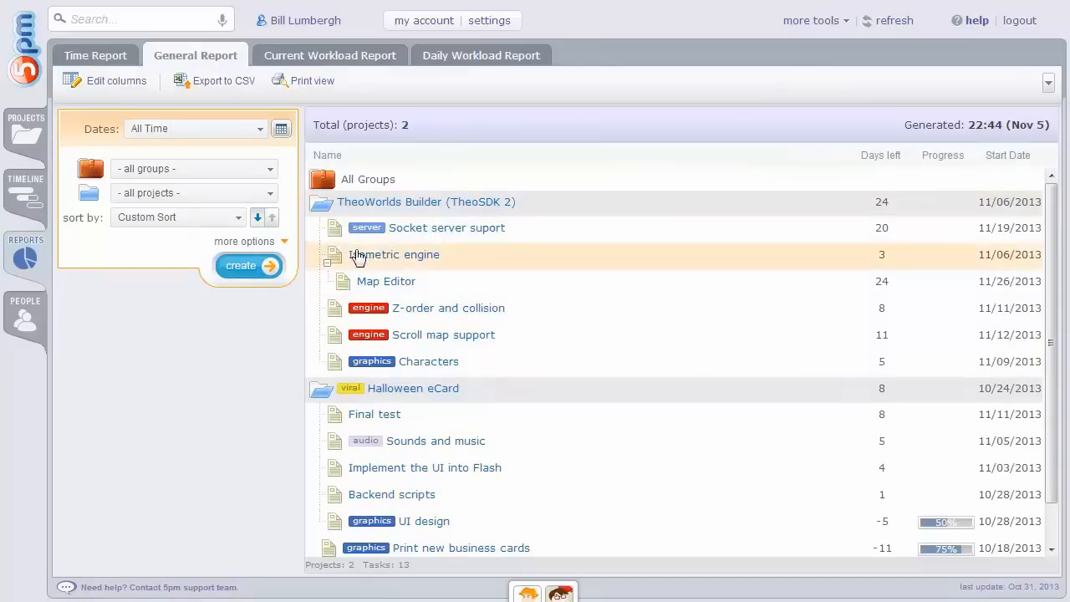
pyautogui.click(330, 55)
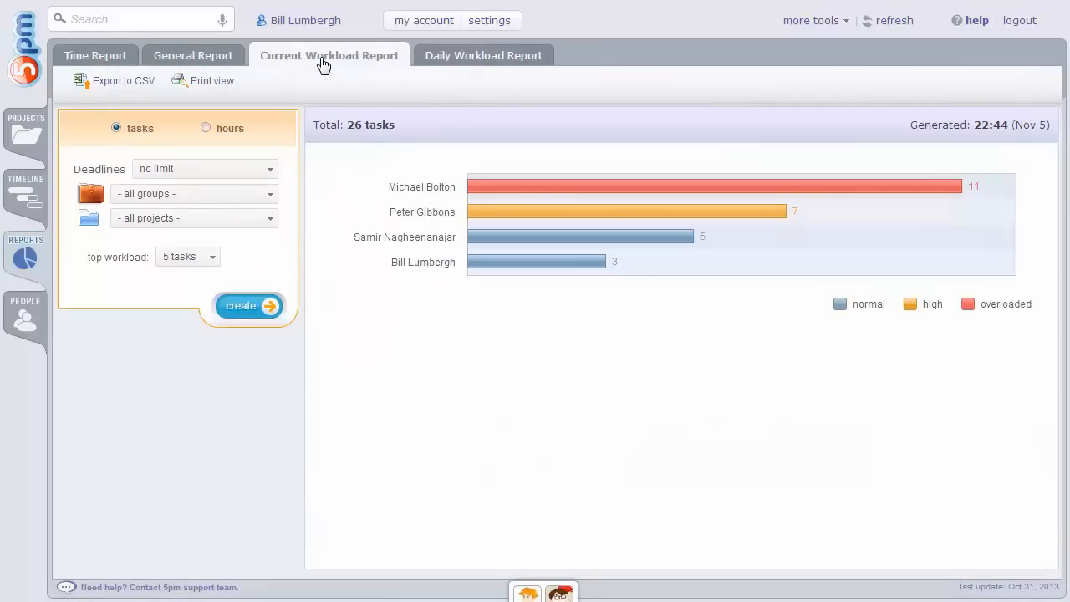
pyautogui.click(481, 55)
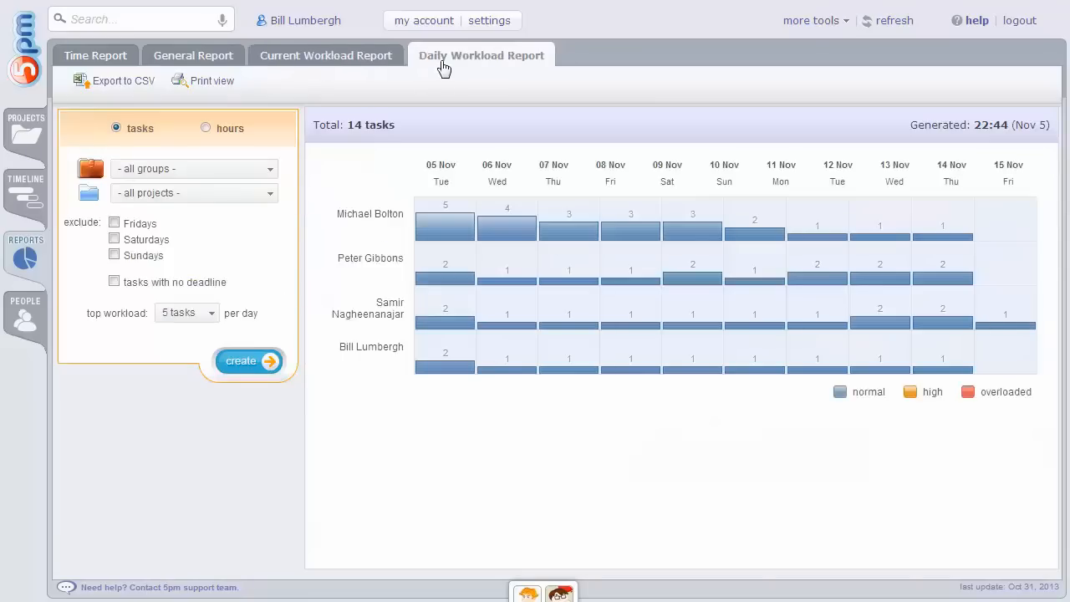